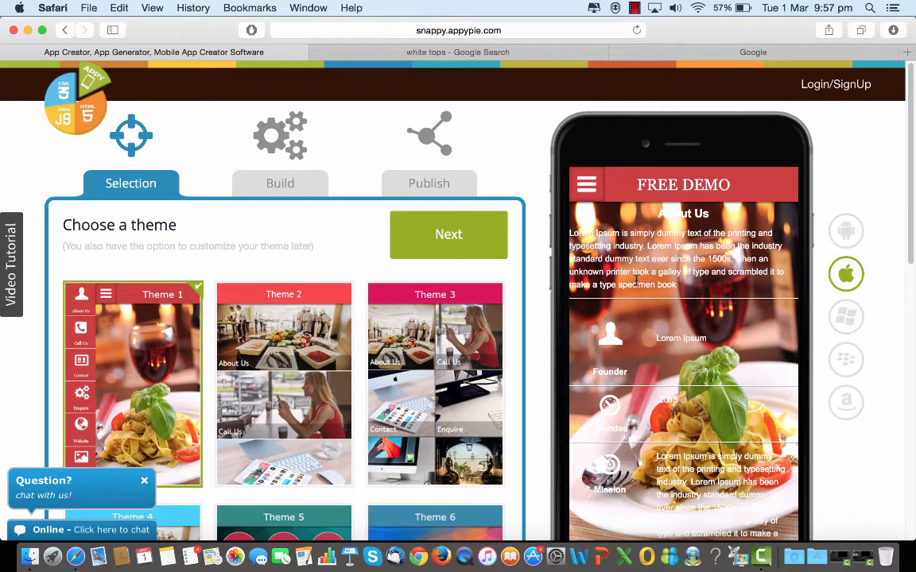
Step: Continue from the restaurant theme to the build stage and expand all six app pages into a grid
left_click(448, 235)
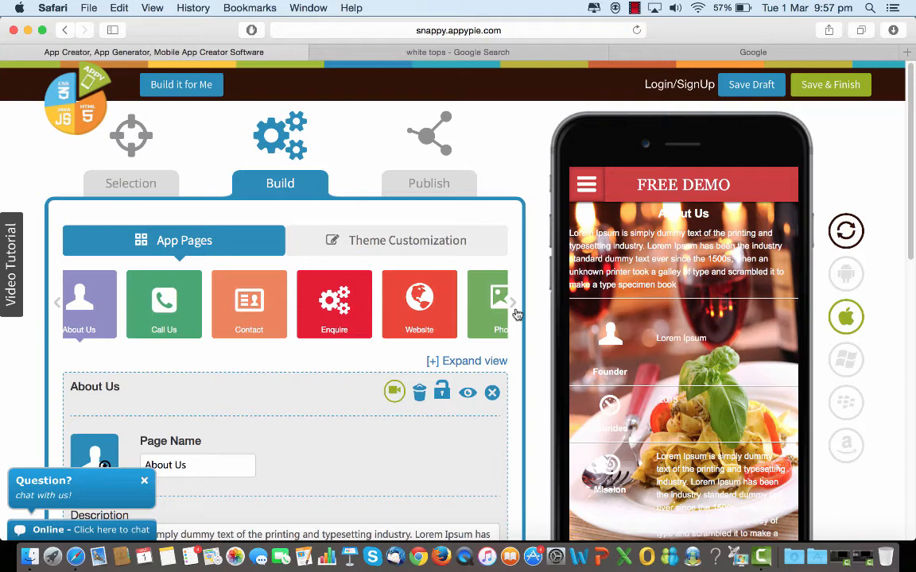
left_click(512, 302)
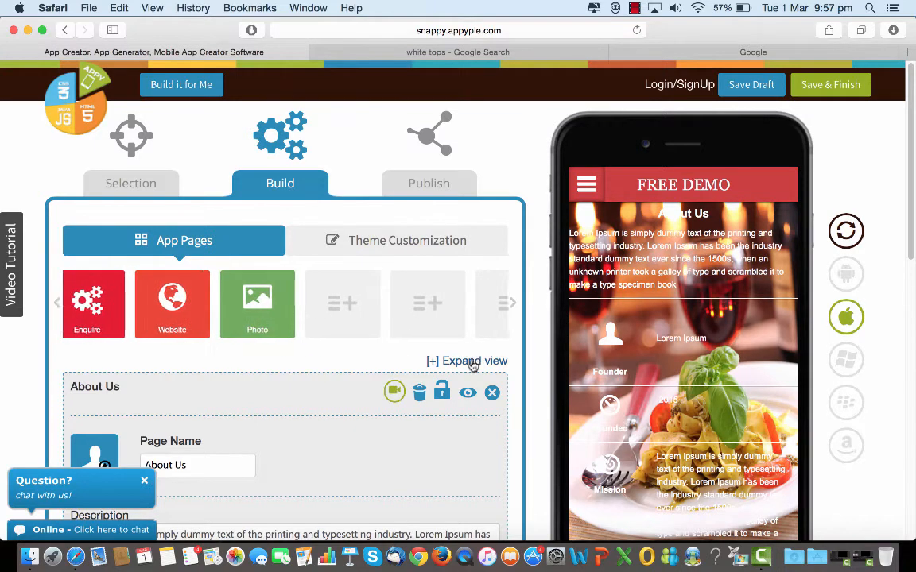
left_click(466, 361)
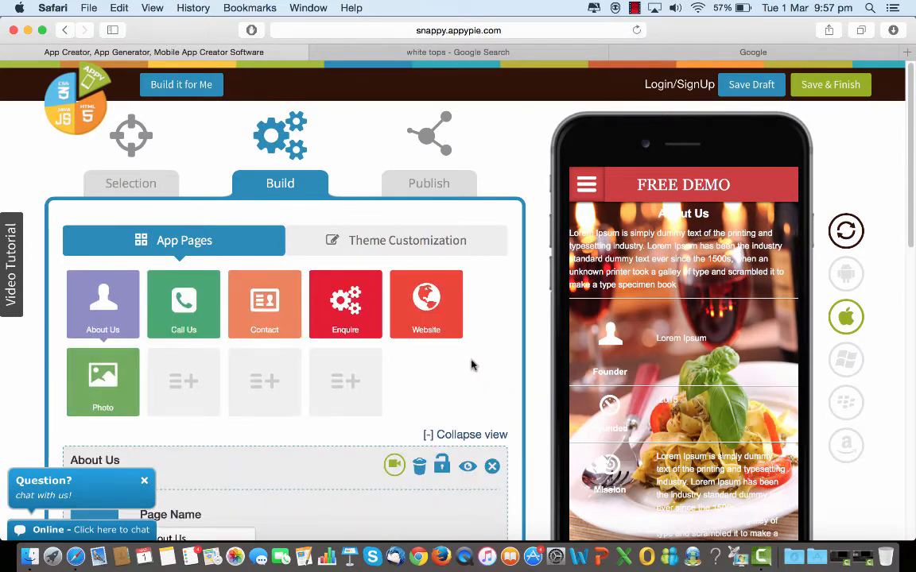
left_click(470, 434)
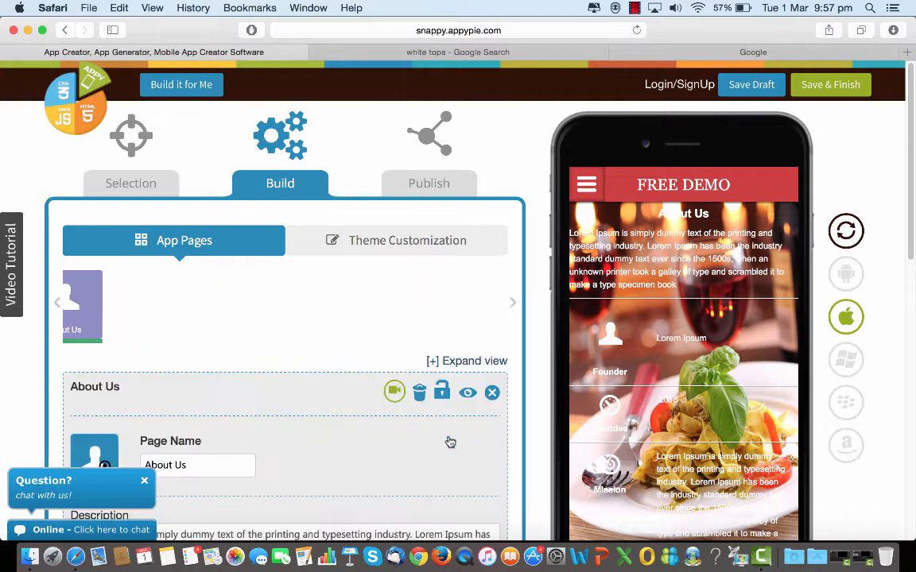
left_click(468, 361)
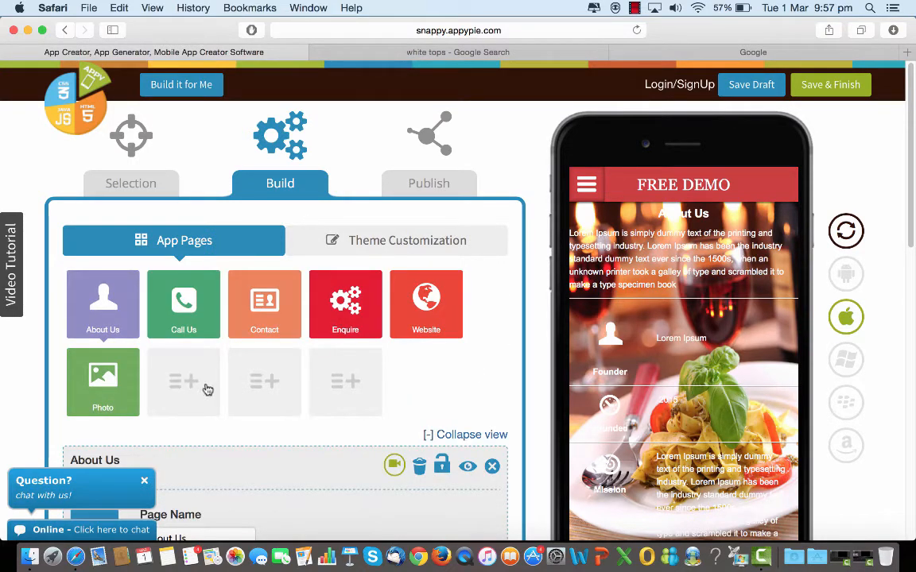
Step: Search the full feature catalogue for 'di' and add the Directory feature as a seventh page
scroll("down", 3)
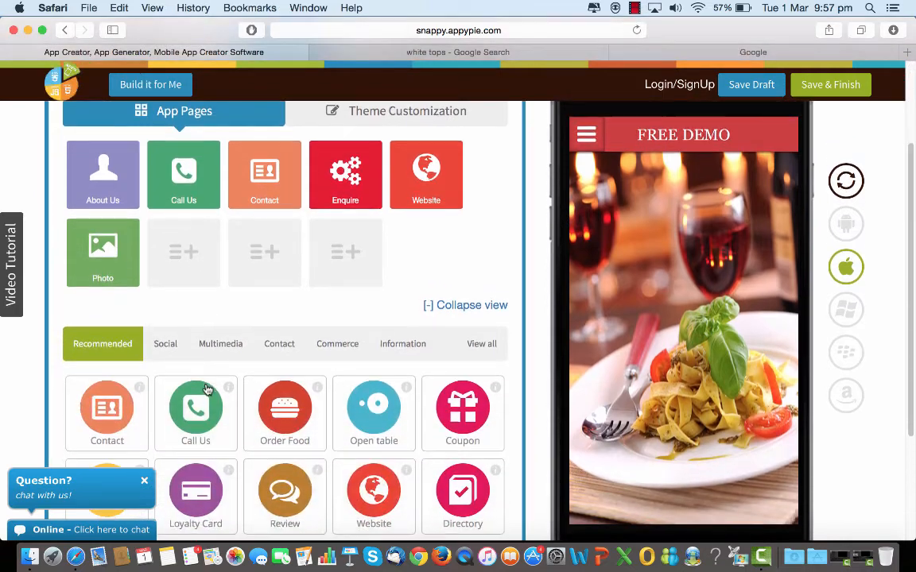
left_click(480, 338)
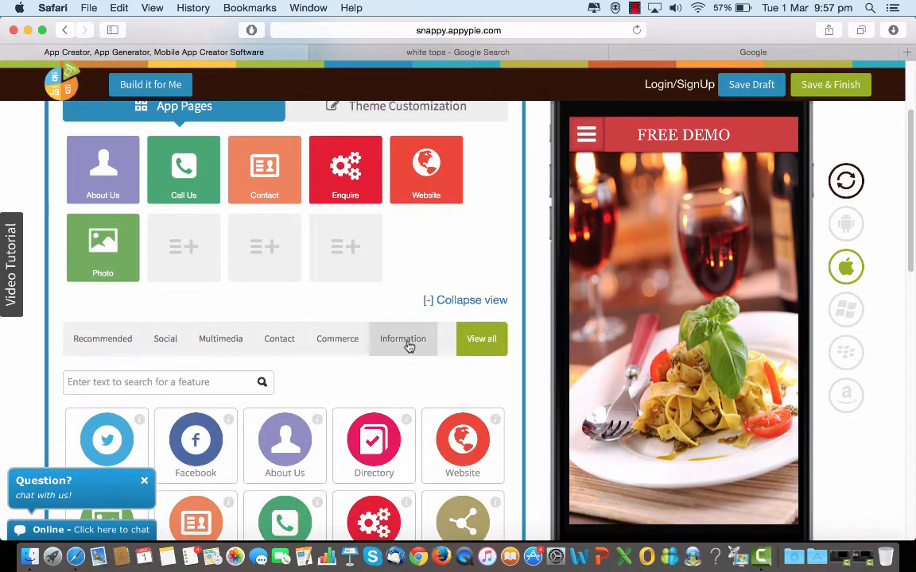
type("d")
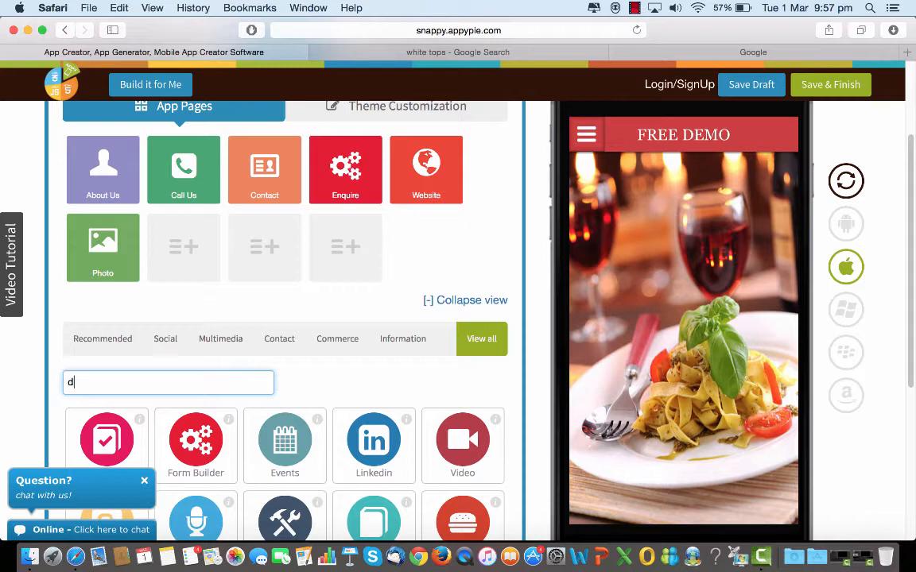
type("i")
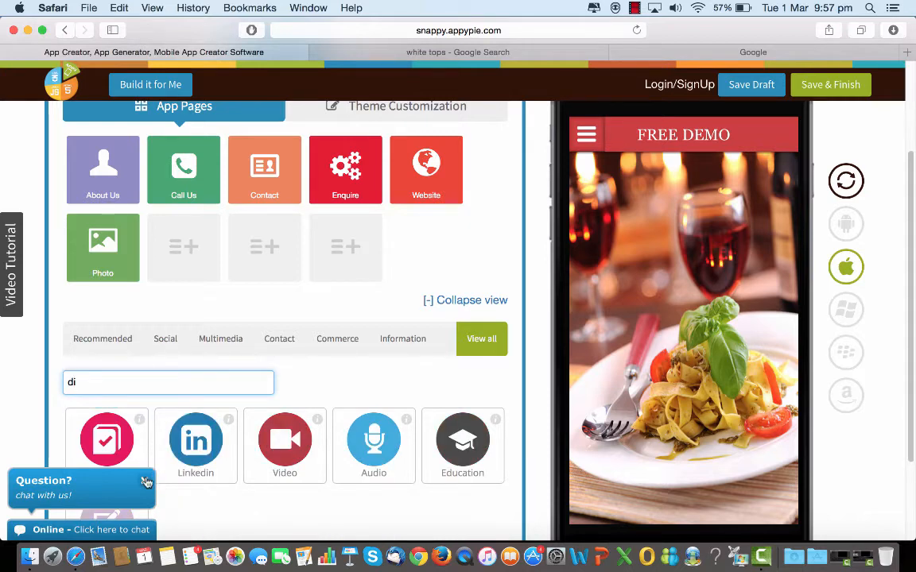
left_click(107, 438)
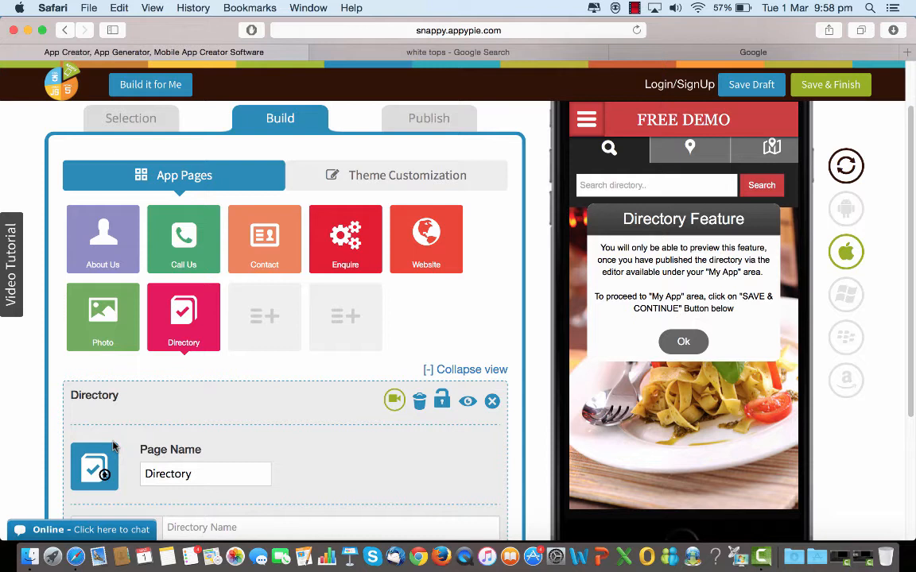
mouse_move(675, 273)
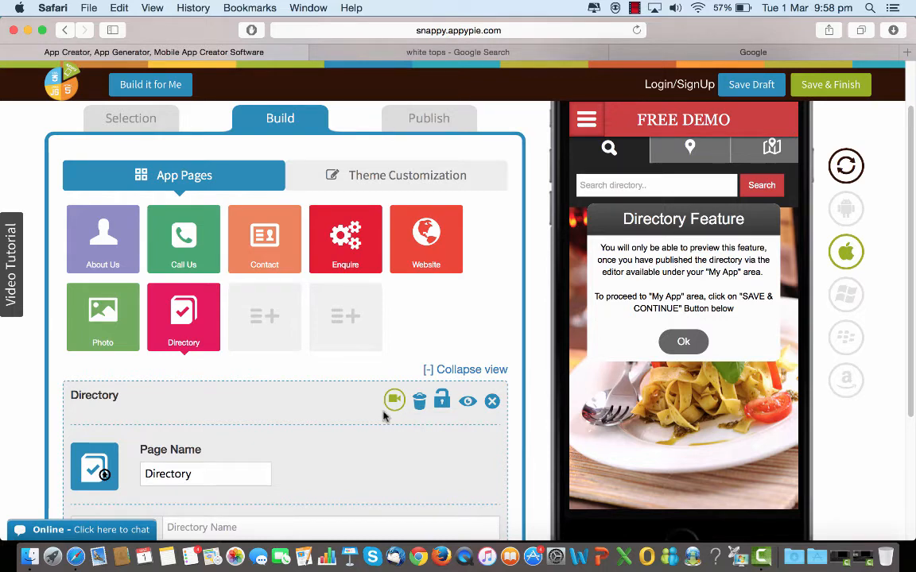
Step: Set the page name to 'List of Outlets' and the directory name to 'Outlets'
scroll("down", 3)
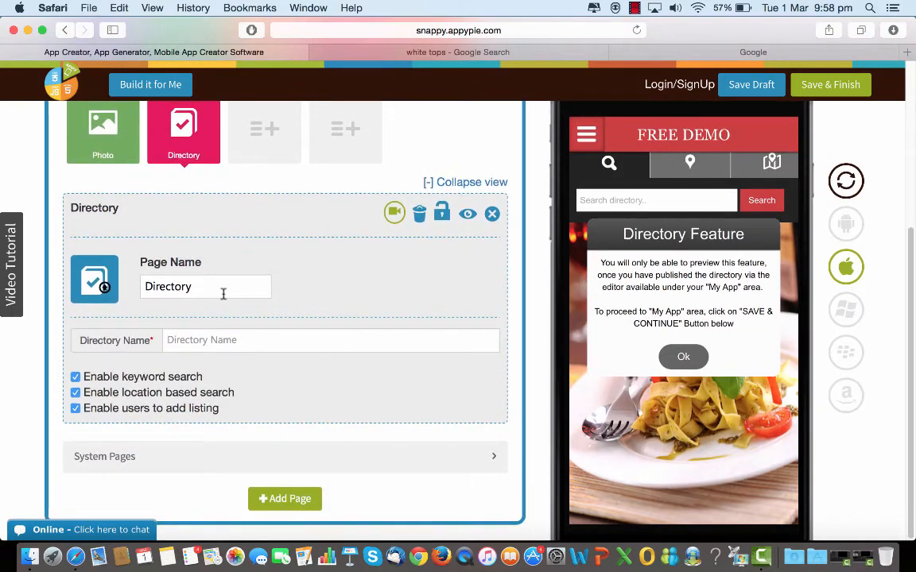
key("backspace")
type("List of Ou")
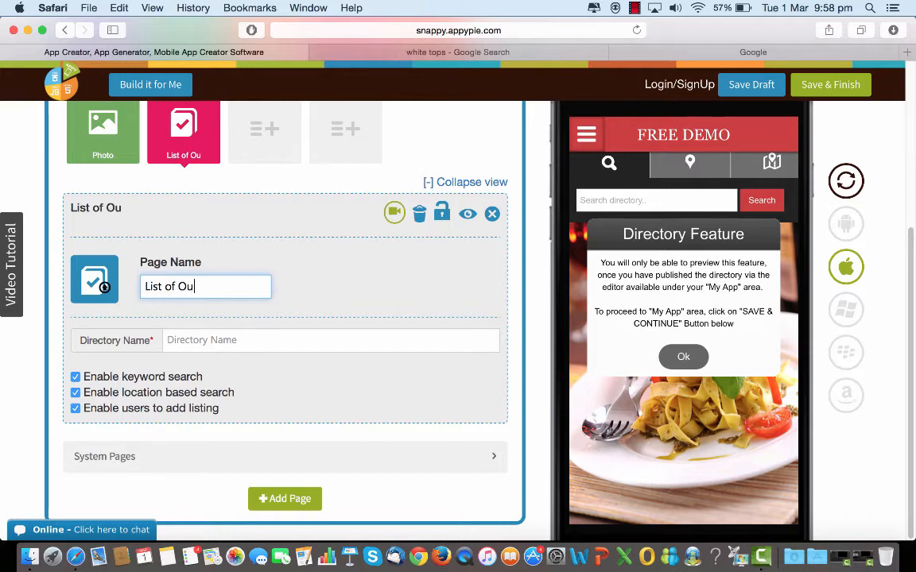
type("tlets")
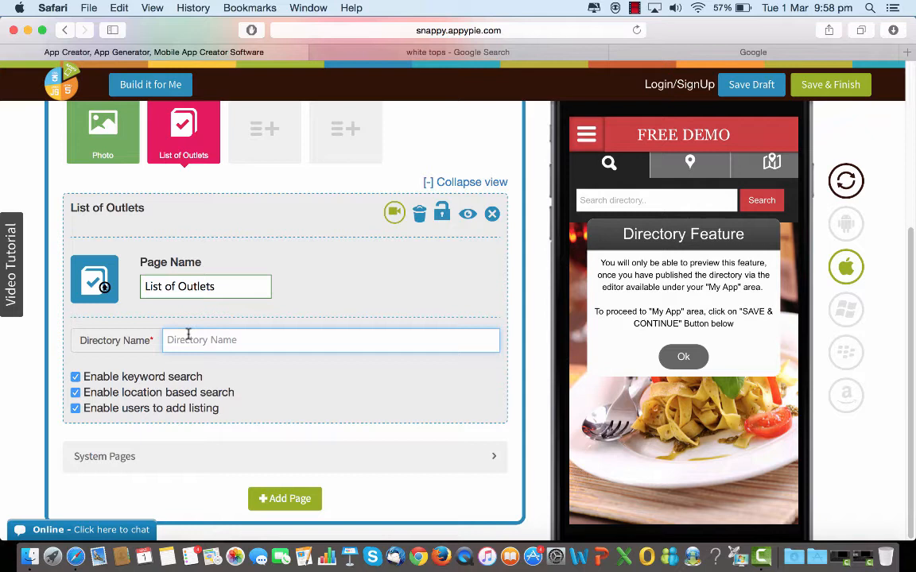
type("Outlets")
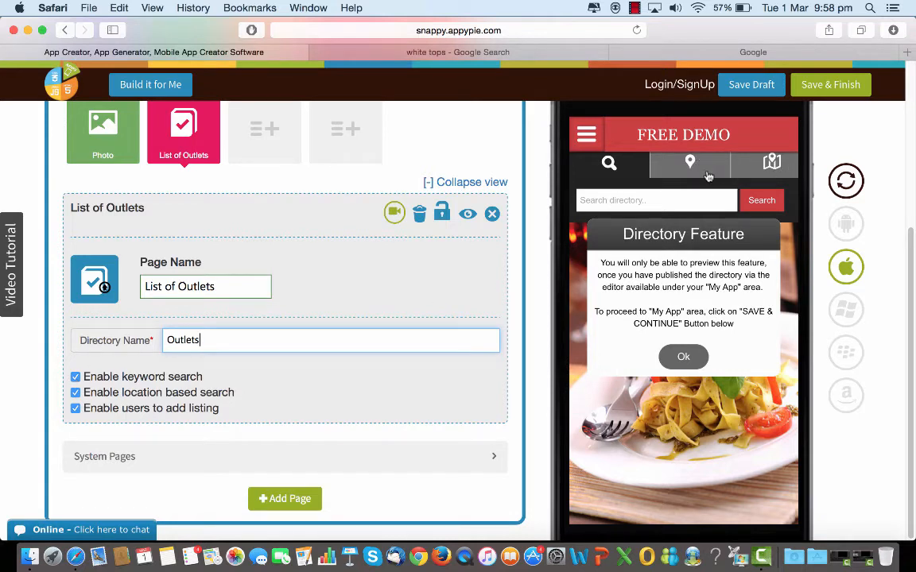
mouse_move(620, 168)
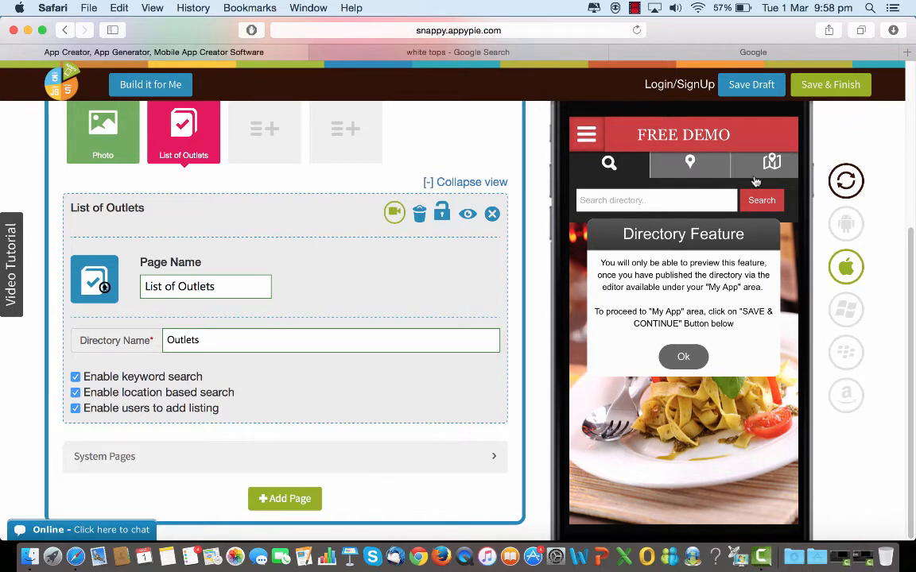
mouse_move(124, 433)
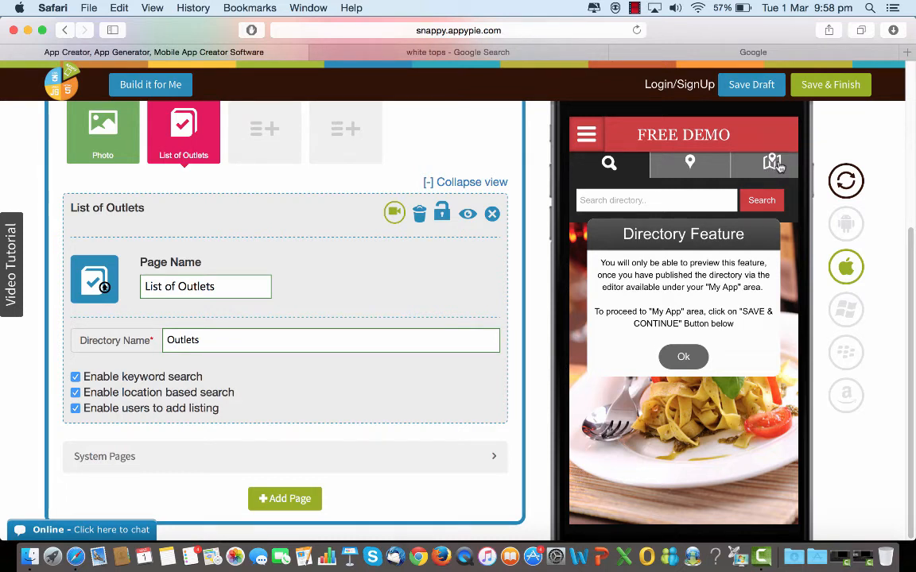
mouse_move(687, 216)
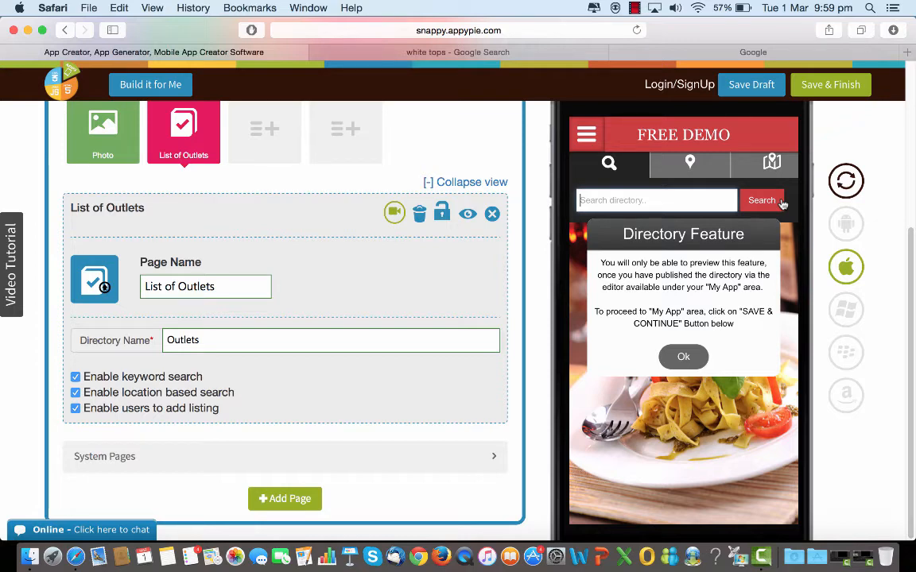
Step: Preview the directory's location-based search, dismiss the preview notice, and reach the My Apps dashboard
left_click(690, 162)
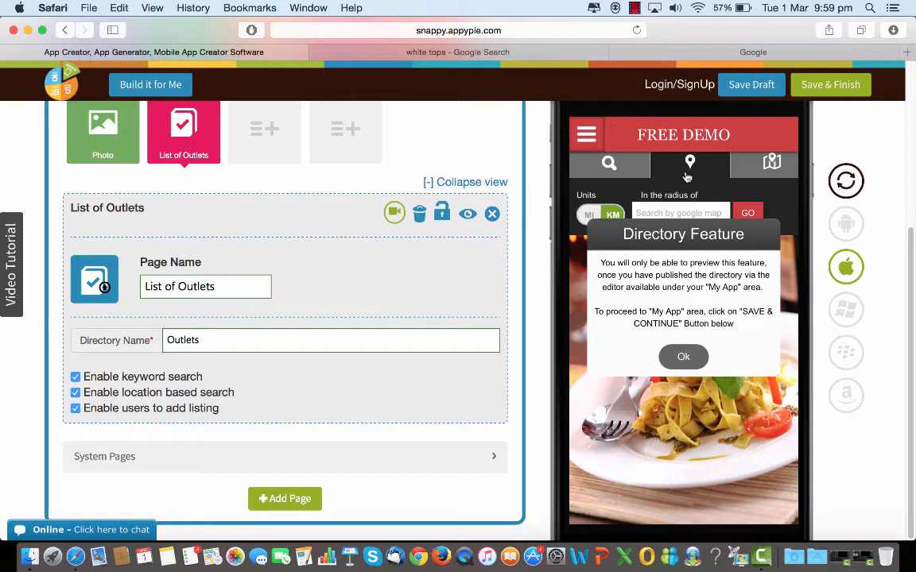
mouse_move(663, 206)
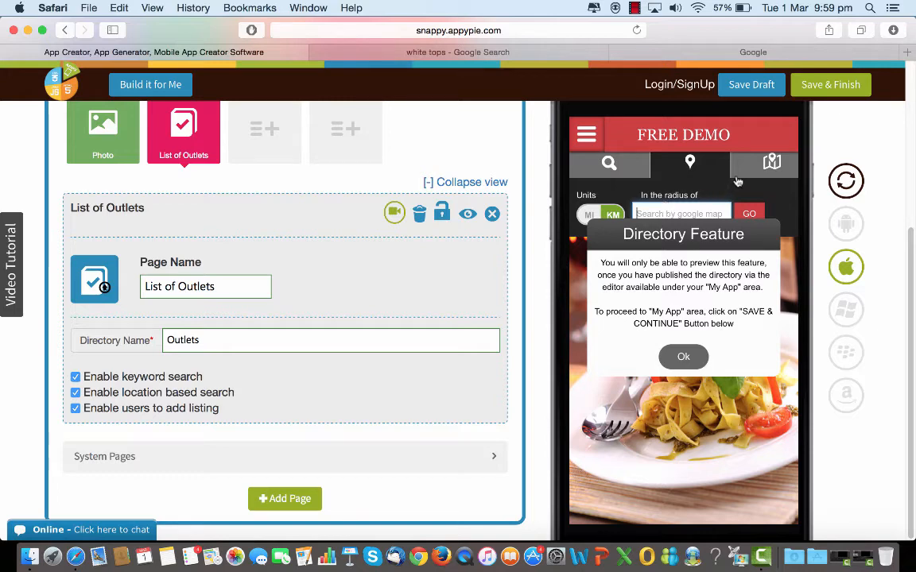
left_click(763, 162)
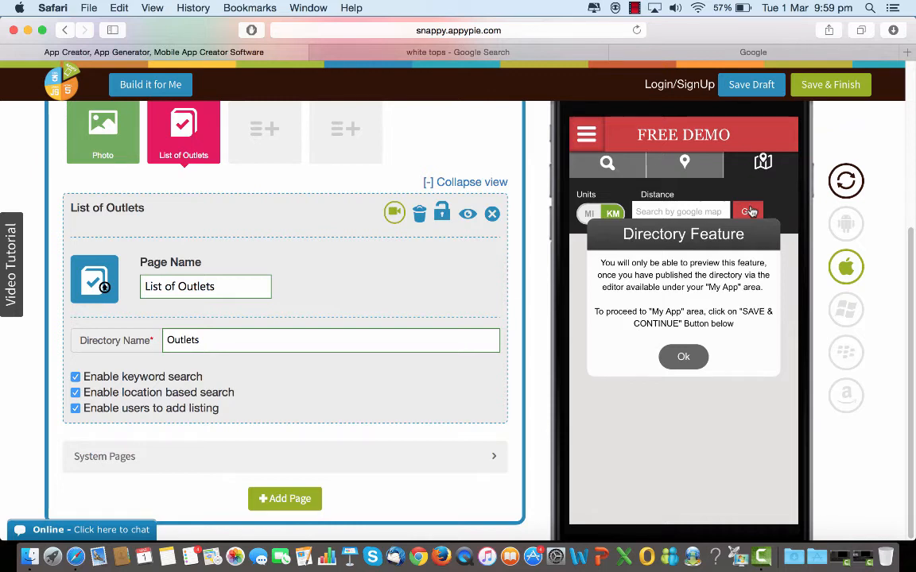
mouse_move(763, 162)
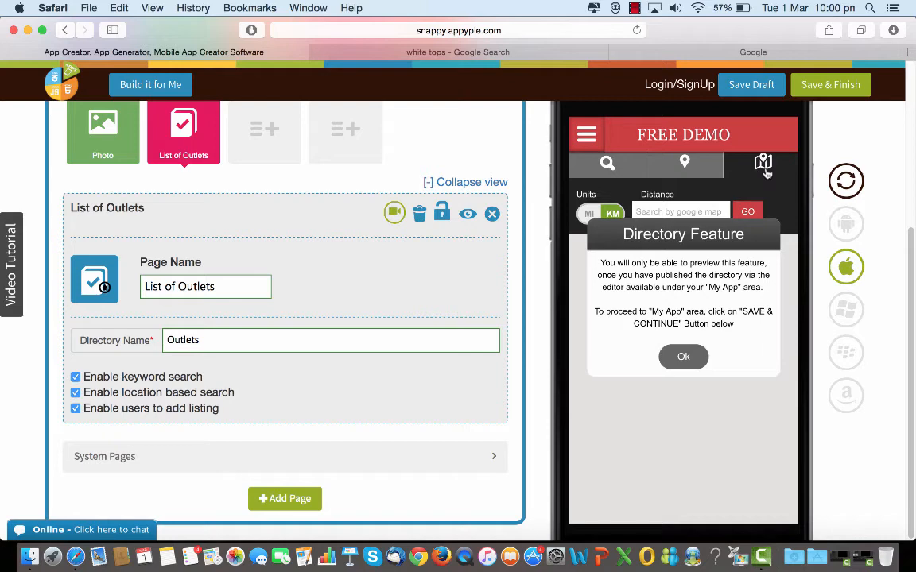
left_click(684, 356)
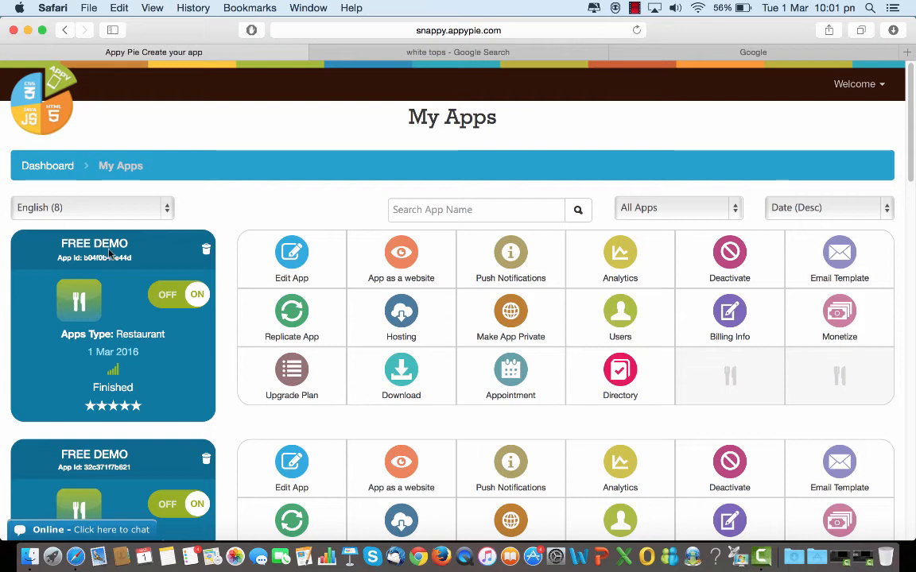
mouse_move(620, 369)
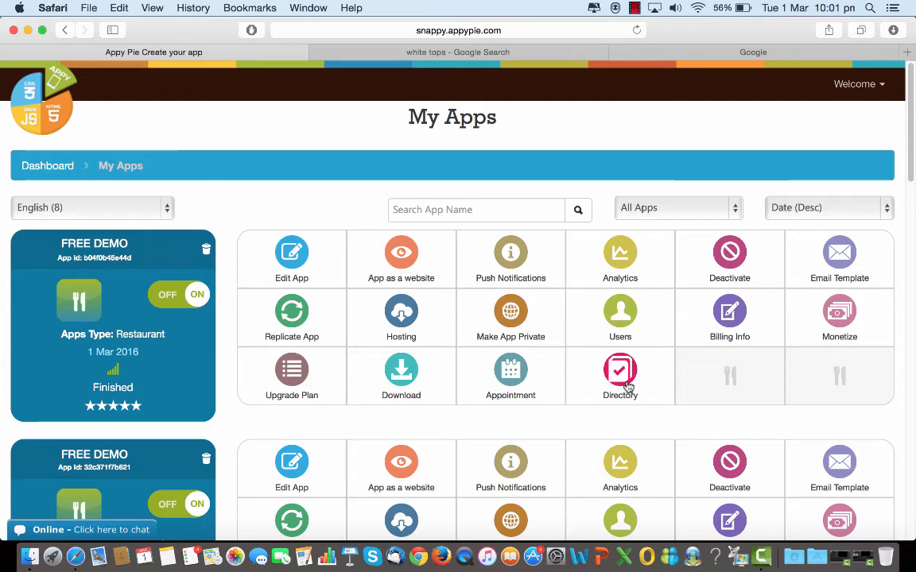
Step: Enter the Outlets directory back-end, try Add Category, and cancel the upgrade prompt
left_click(620, 368)
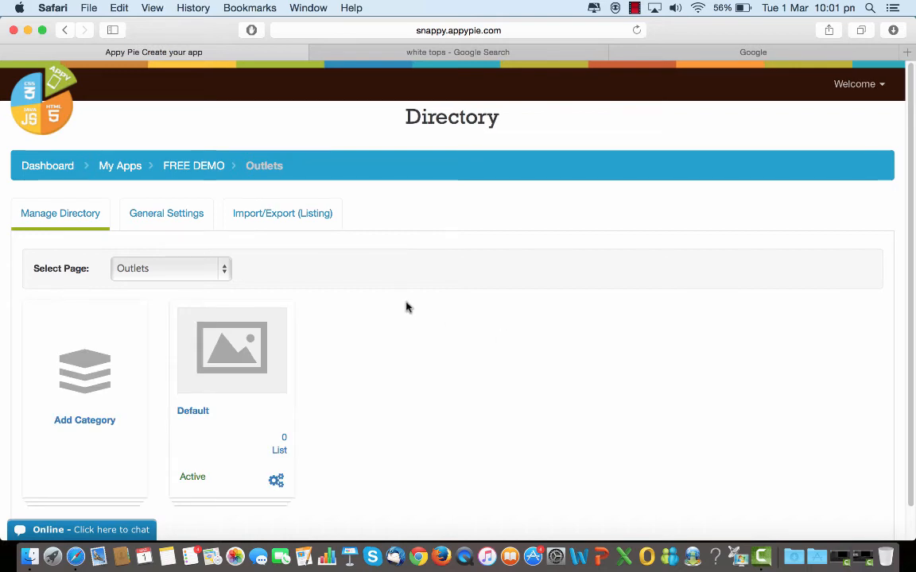
mouse_move(159, 305)
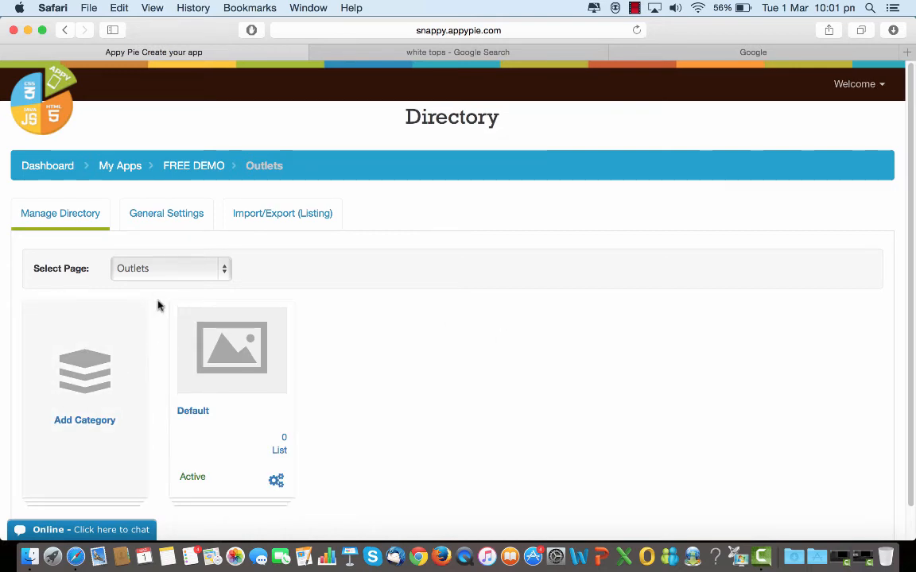
mouse_move(86, 411)
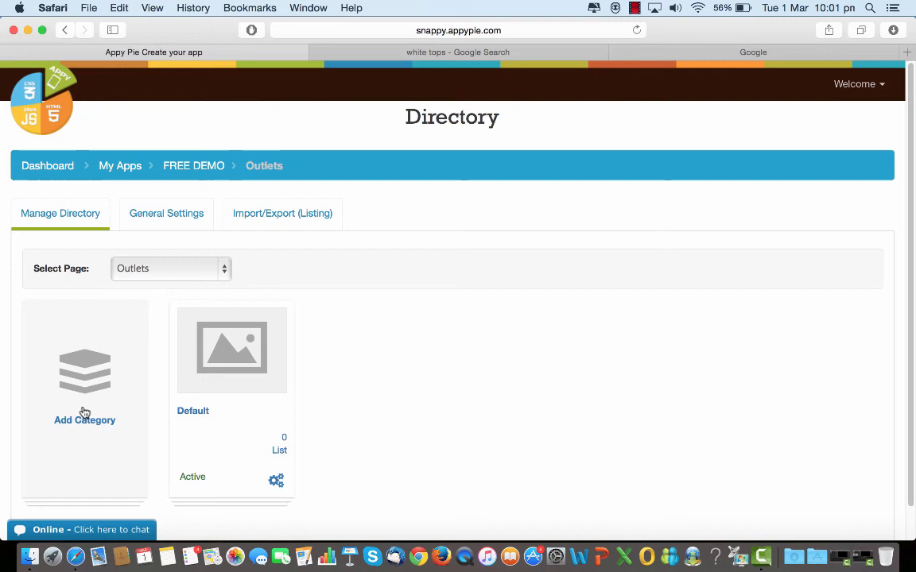
left_click(84, 420)
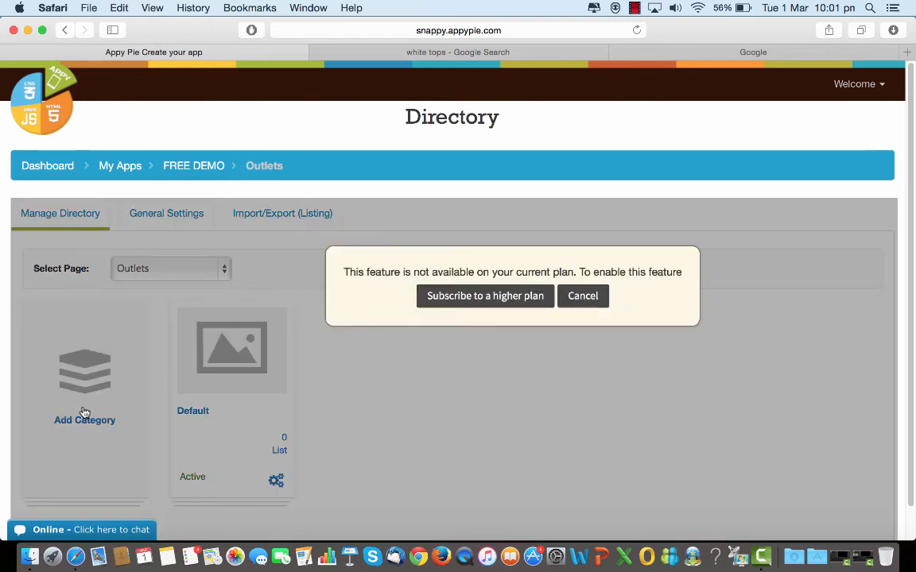
left_click(582, 296)
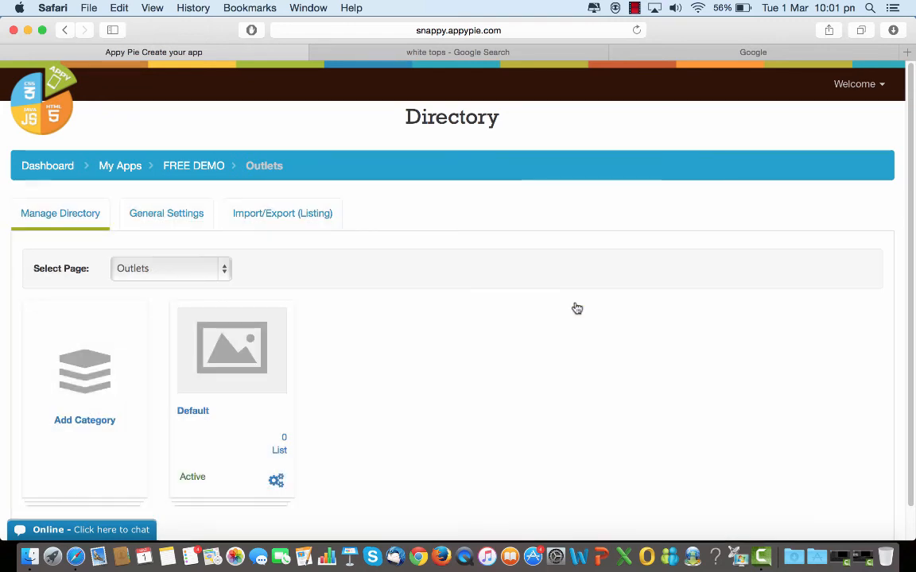
mouse_move(224, 395)
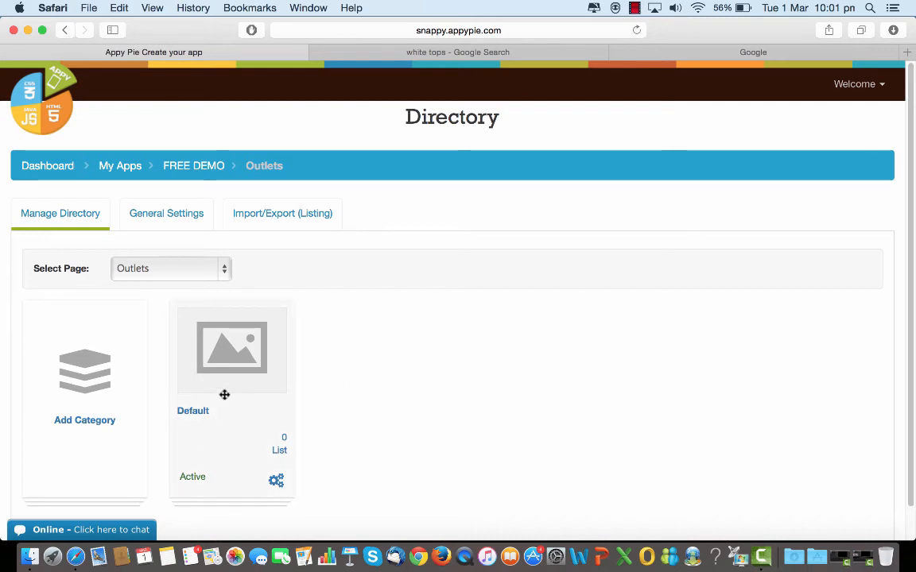
mouse_move(239, 363)
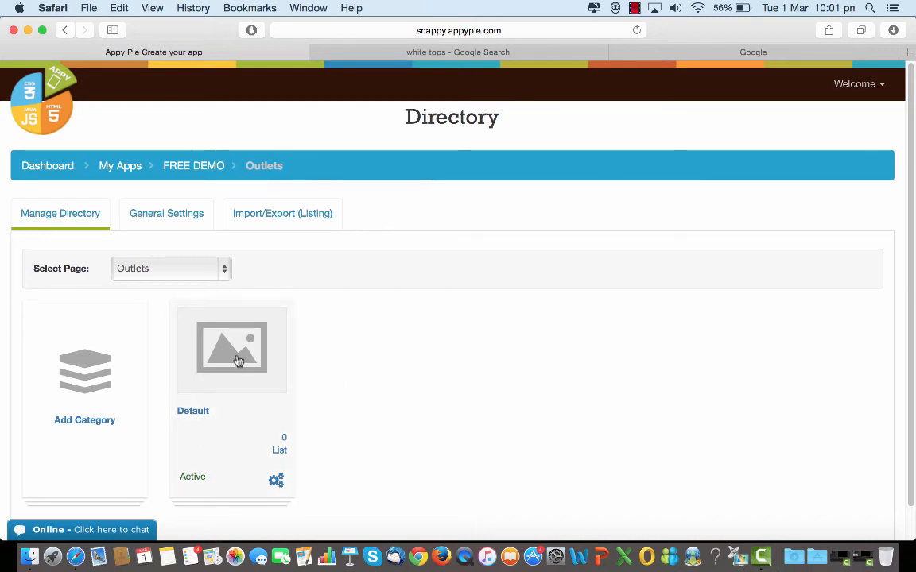
mouse_move(187, 231)
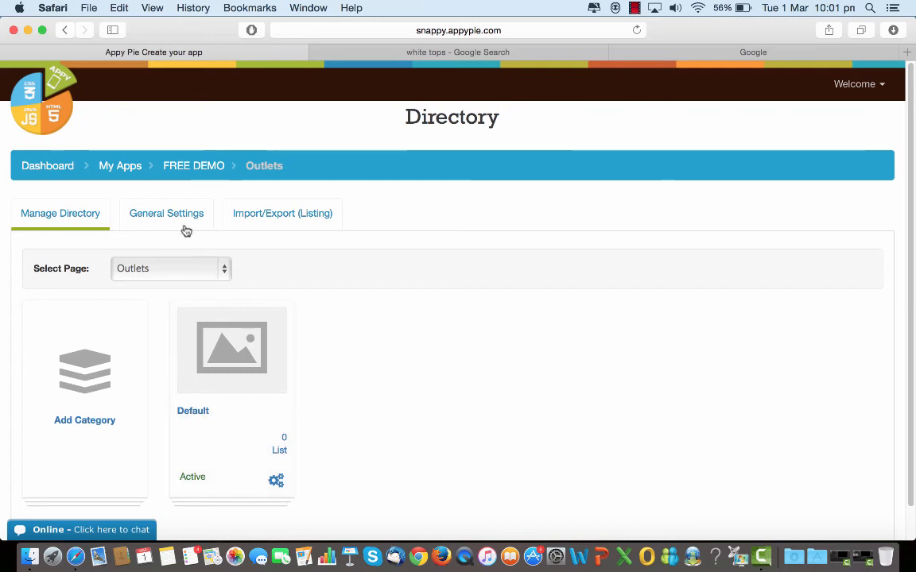
Step: Show the directory's General Settings with listing, check-in, enquiry form and review toggles
left_click(165, 213)
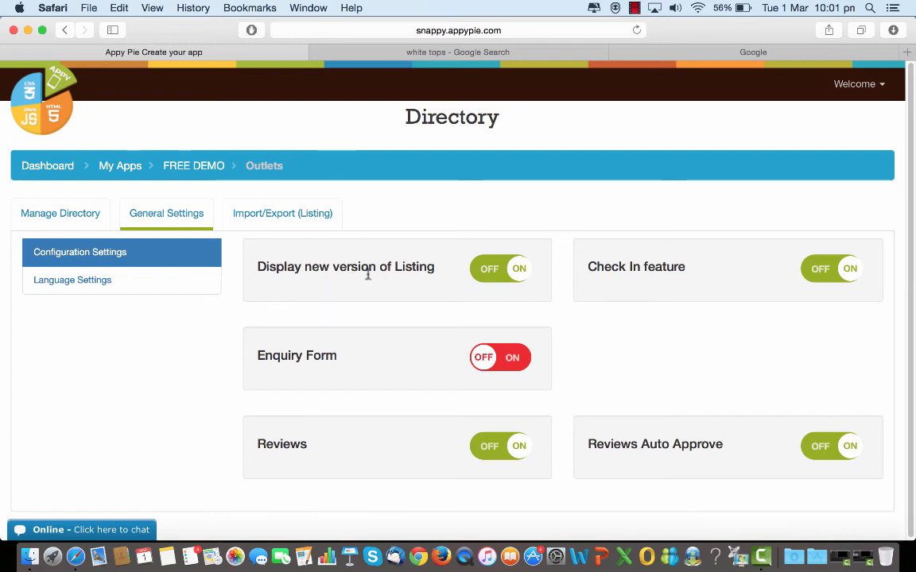
mouse_move(343, 367)
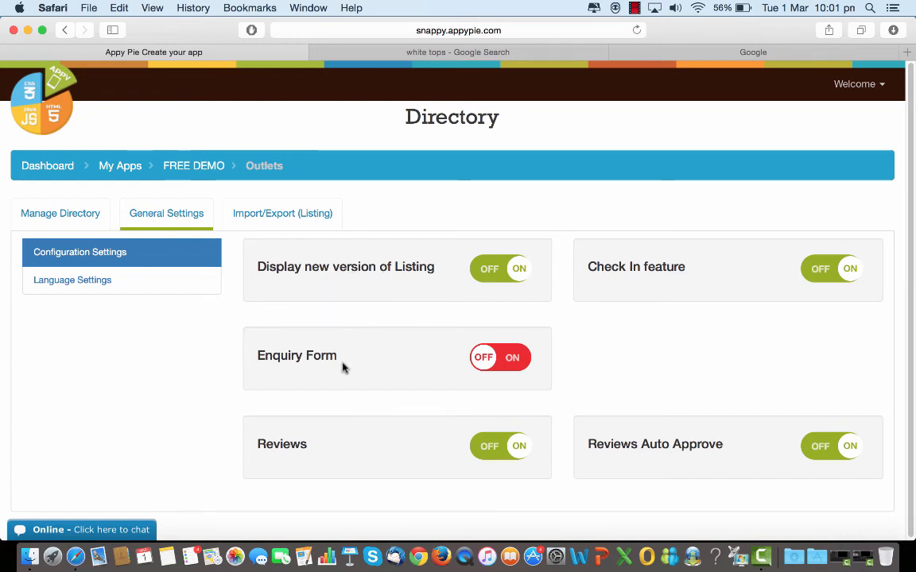
mouse_move(492, 421)
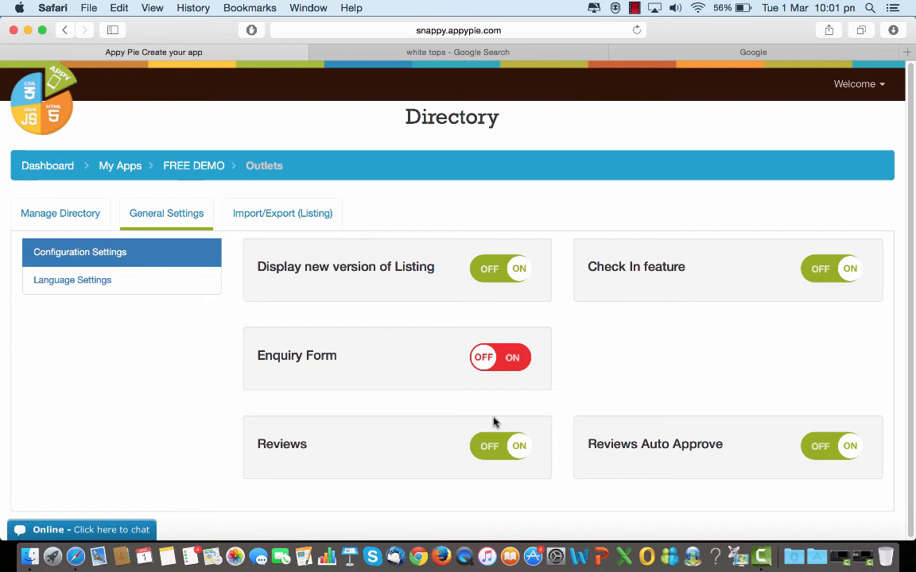
mouse_move(657, 334)
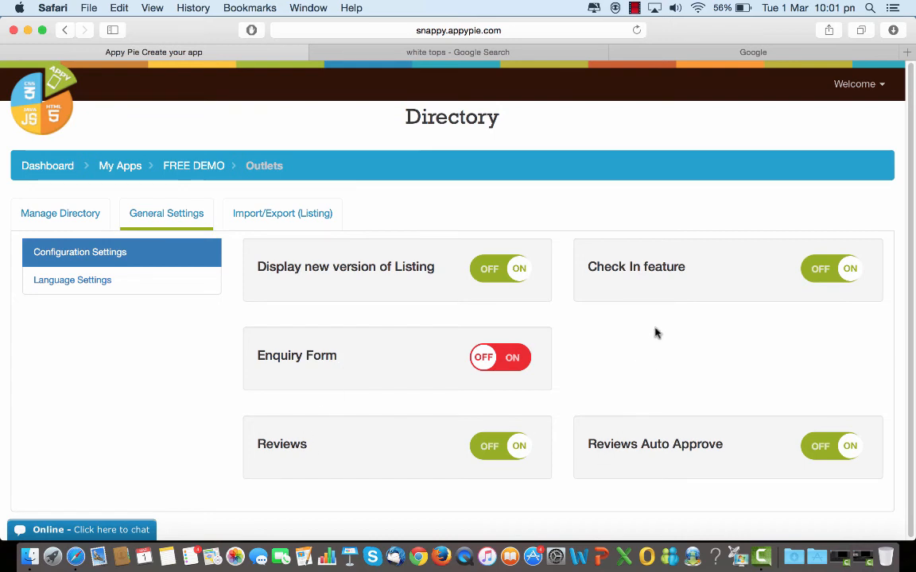
mouse_move(635, 286)
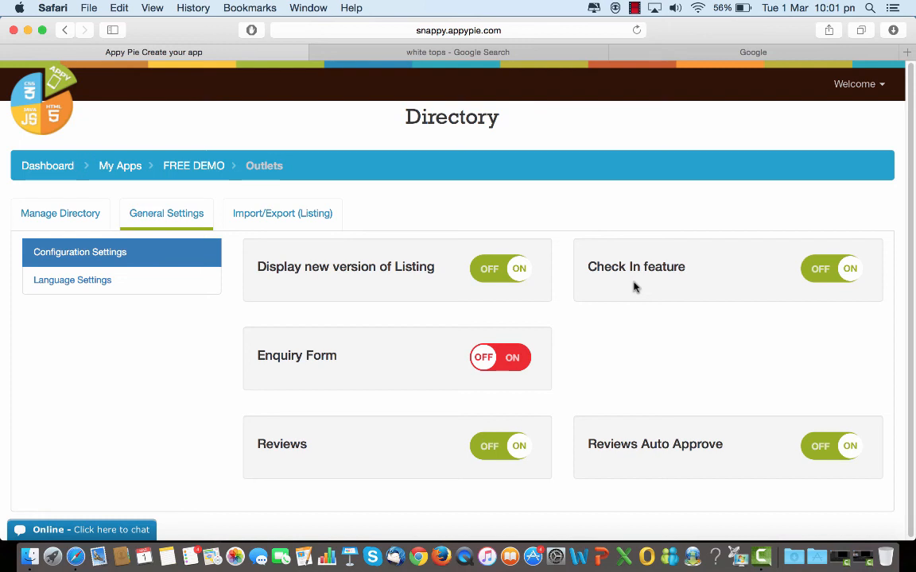
Step: View the Language Settings labels, then the Import/Export (Listing) options for CSV upload and CSV/XLS export
left_click(73, 279)
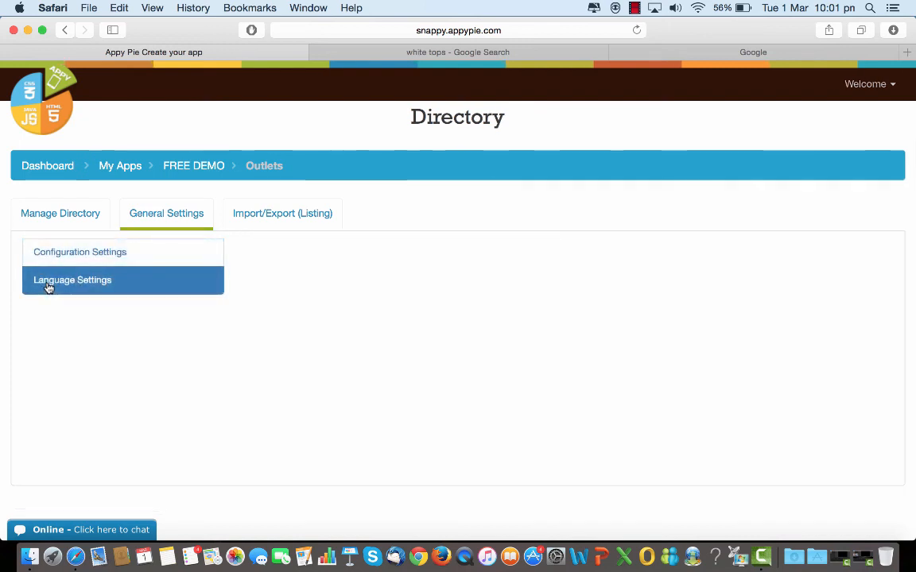
left_click(74, 280)
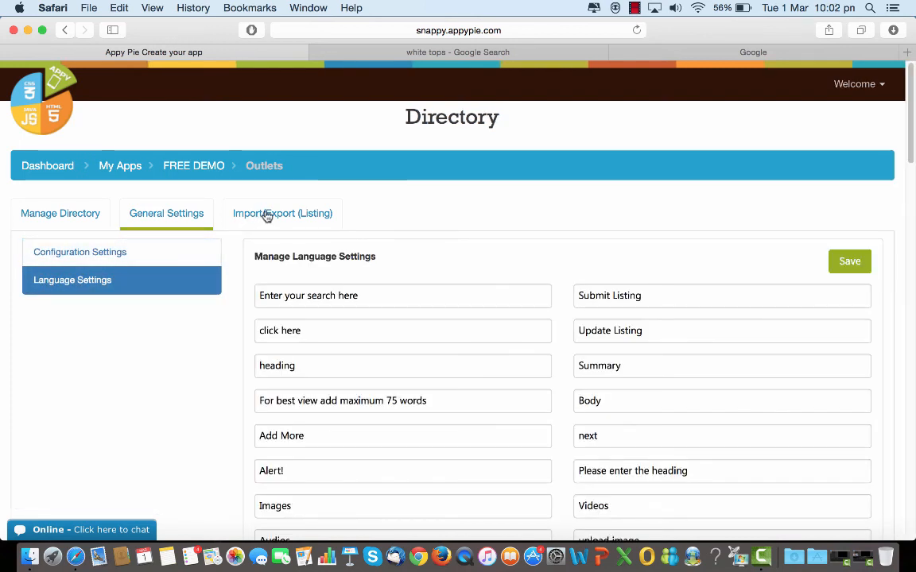
left_click(283, 213)
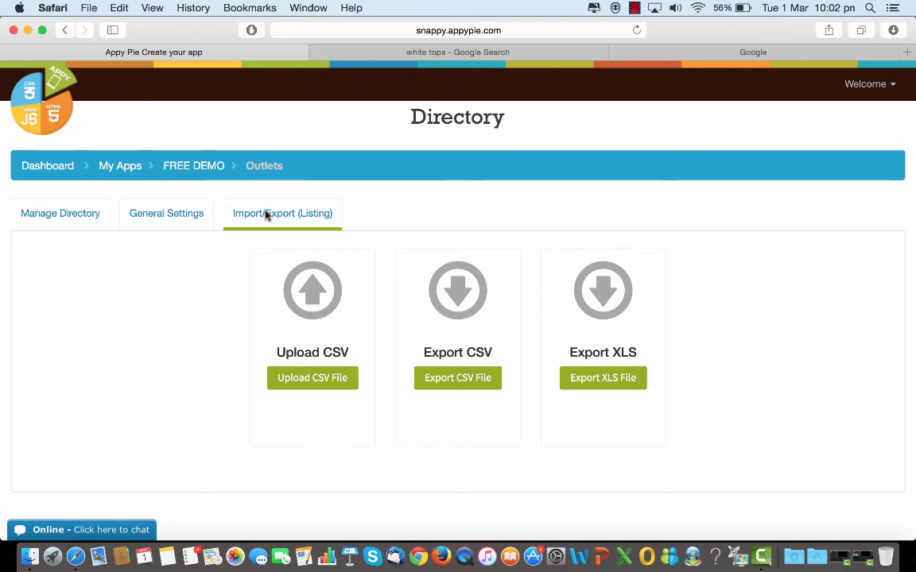
mouse_move(324, 308)
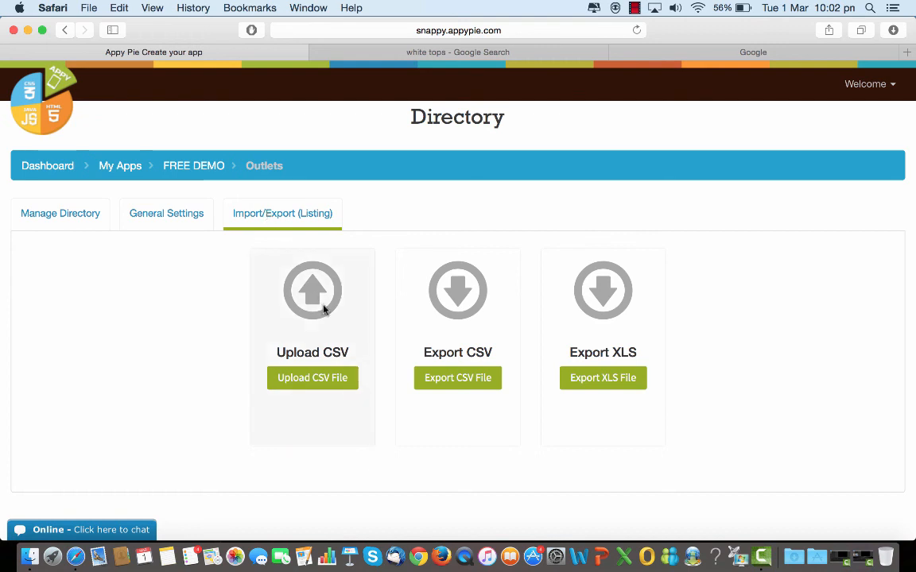
mouse_move(601, 334)
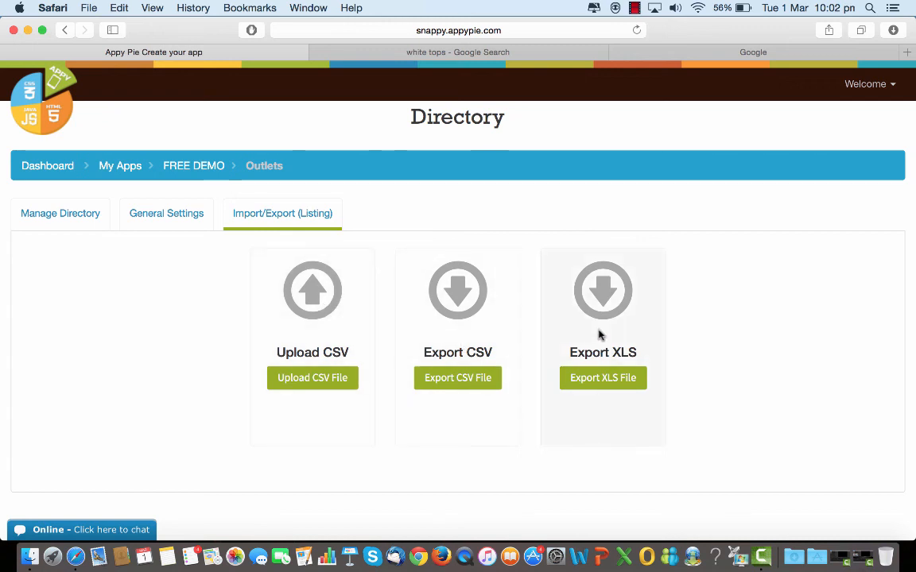
mouse_move(445, 327)
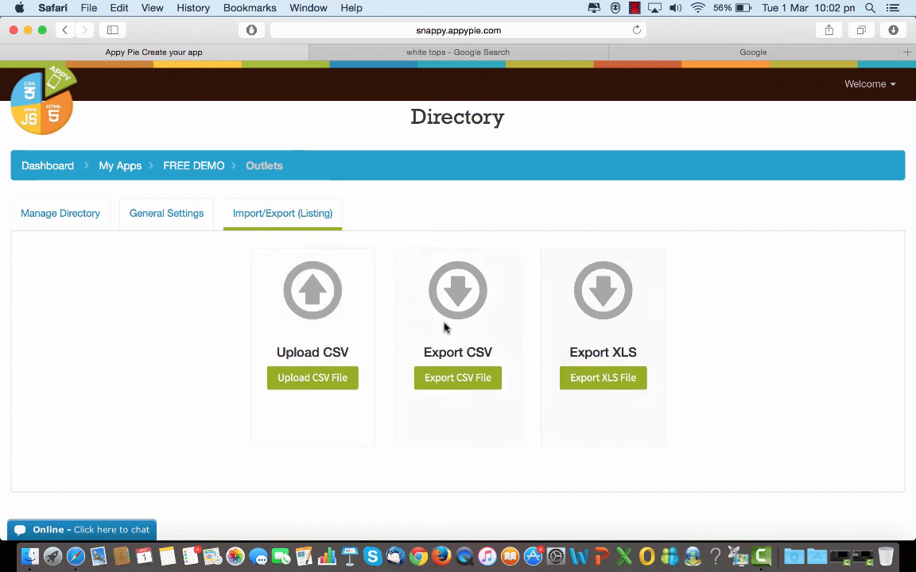